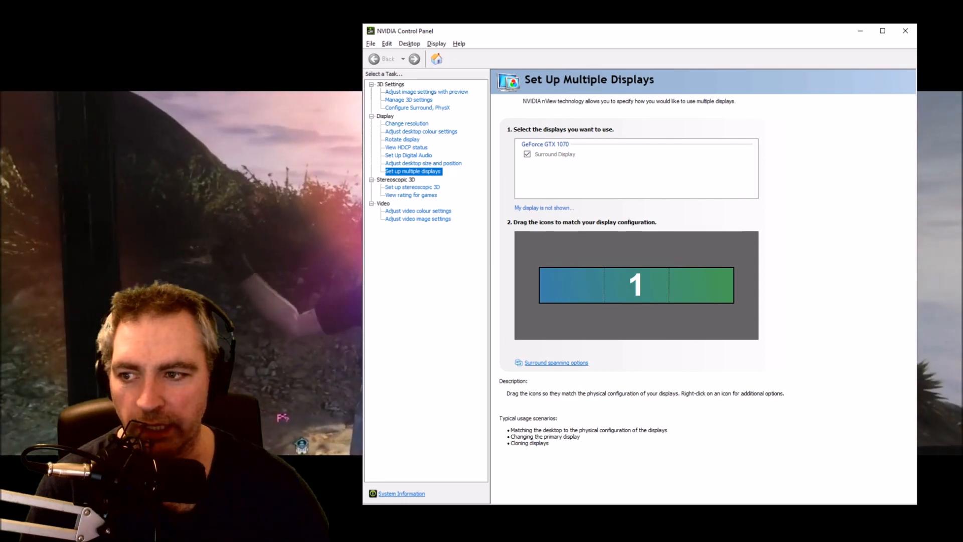
Step: Show the Configure Surround, PhysX page with Surround spanning three monitors on the GTX 1070
click(418, 107)
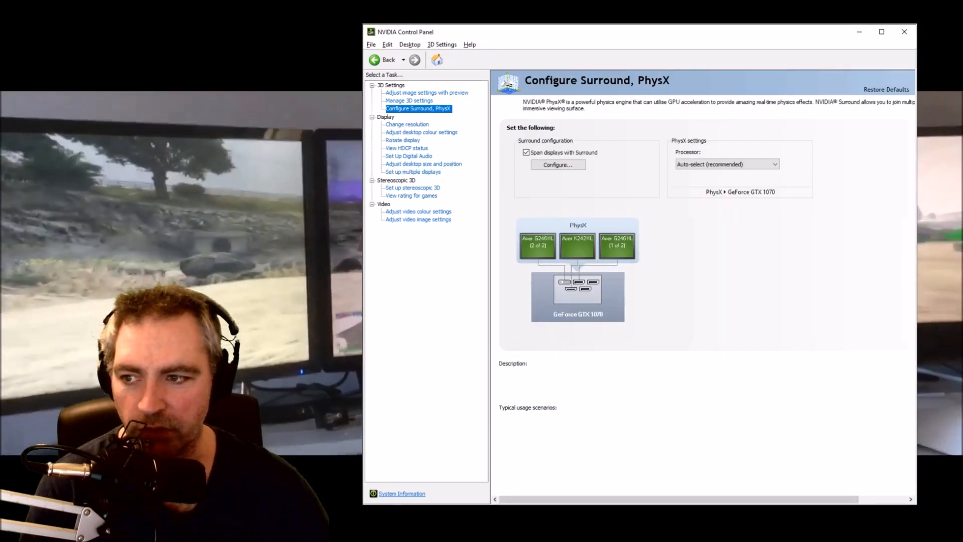